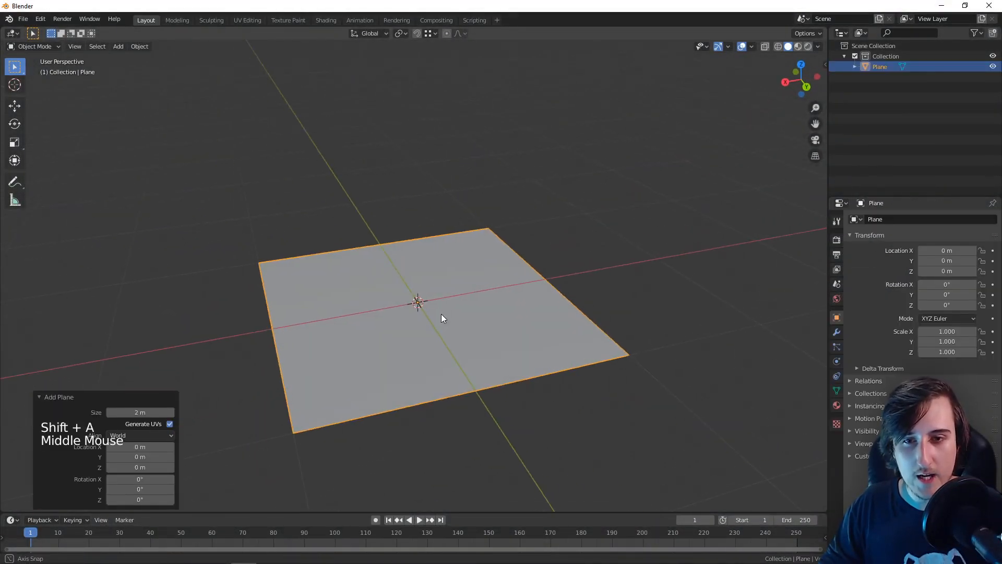
- Orbit around the 2 m plane and show its X, Y, Z move handles via the gizmo
drag(440, 319, 426, 330)
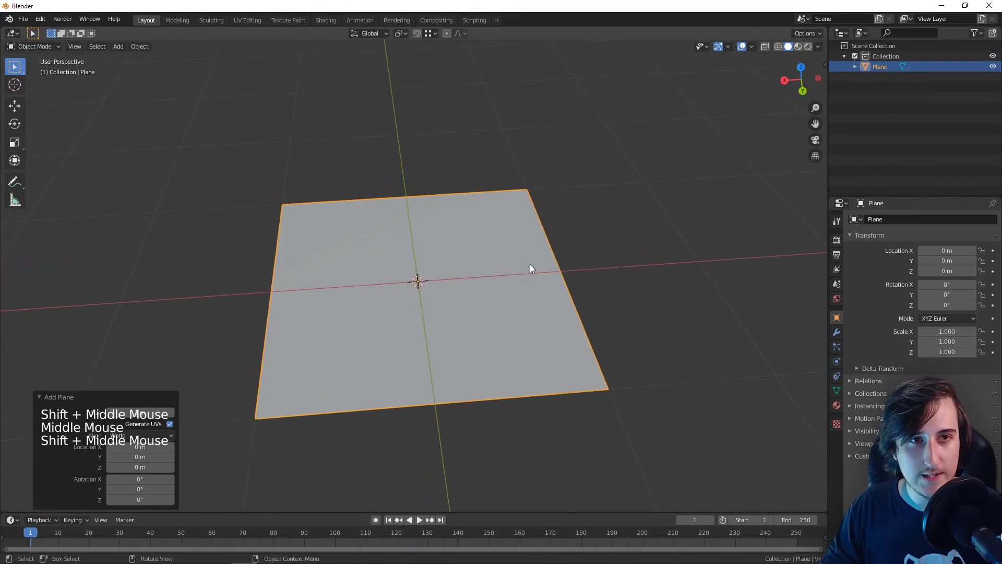
click(806, 32)
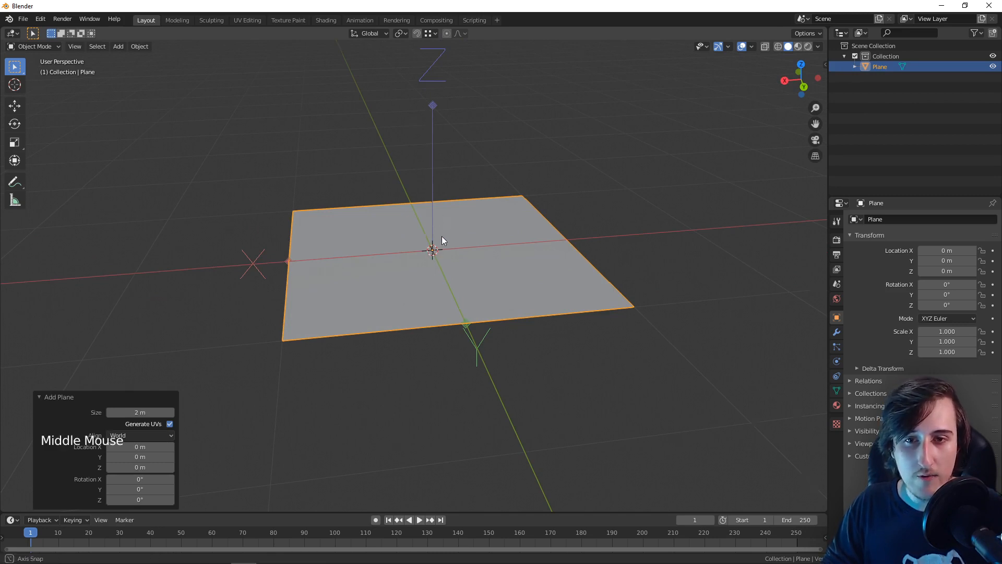
key(g)
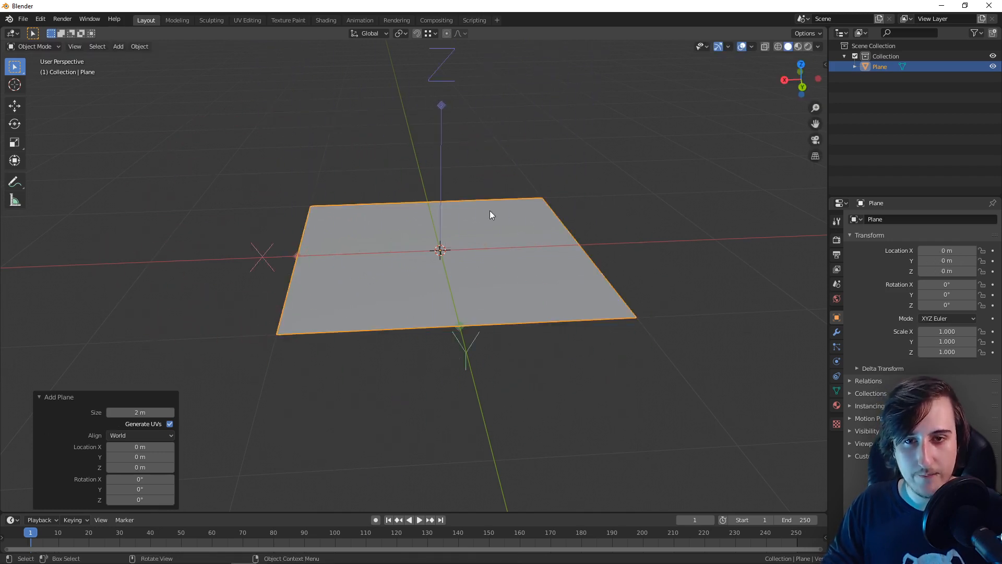
key(r)
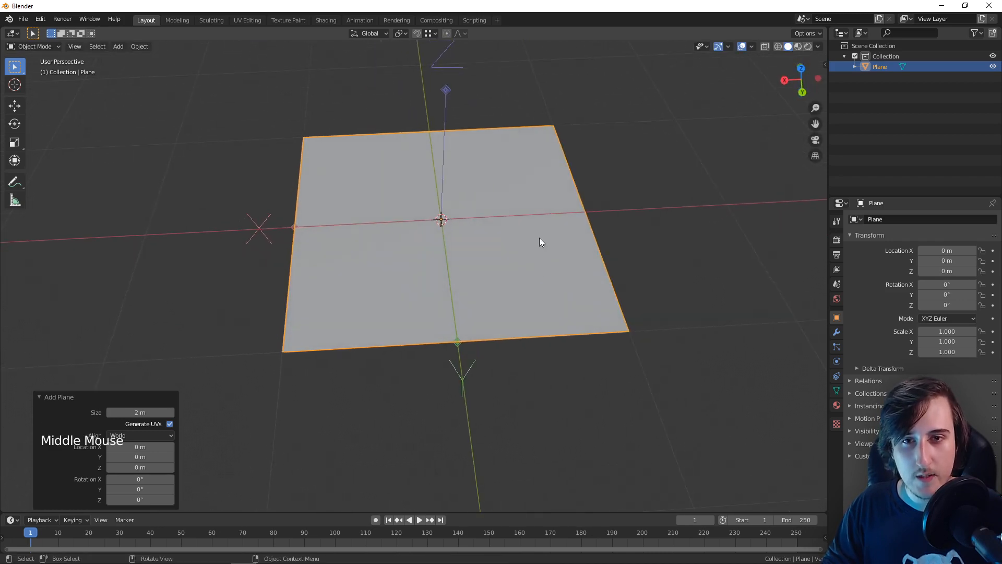
- Cancel a grab move, turn snapping on and place the origin at the corner X −1 m, Y −1 m
key(g)
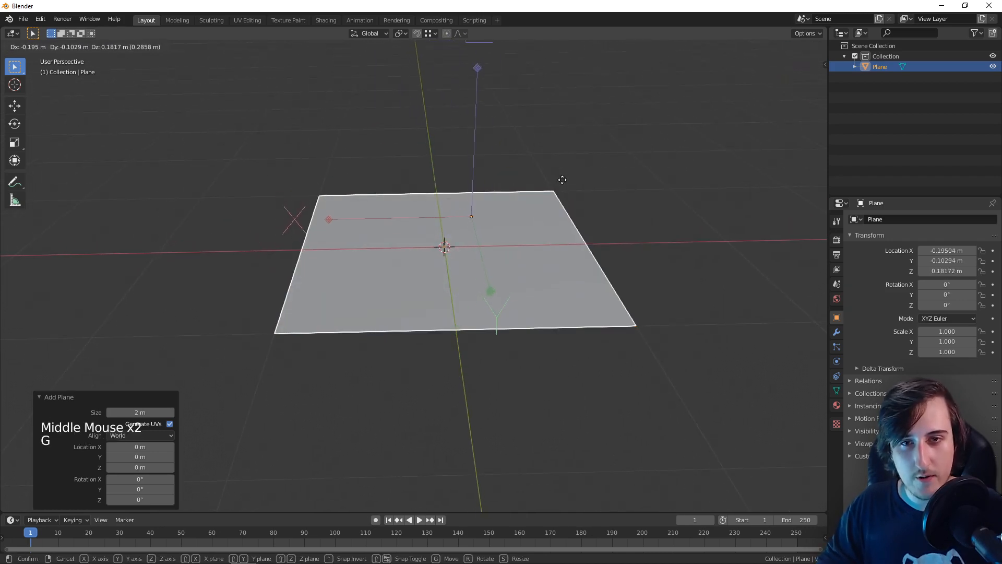
key(shift)
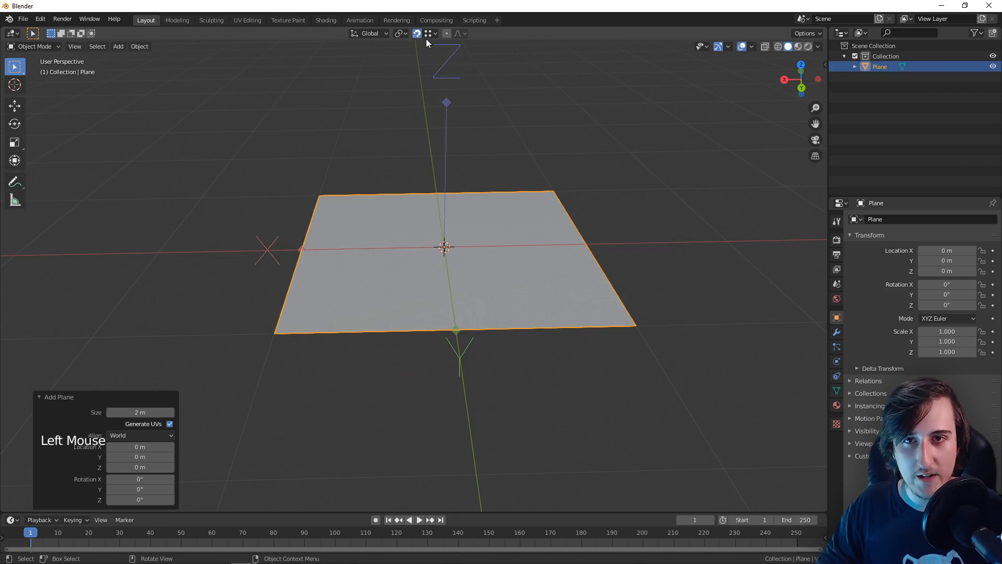
click(430, 34)
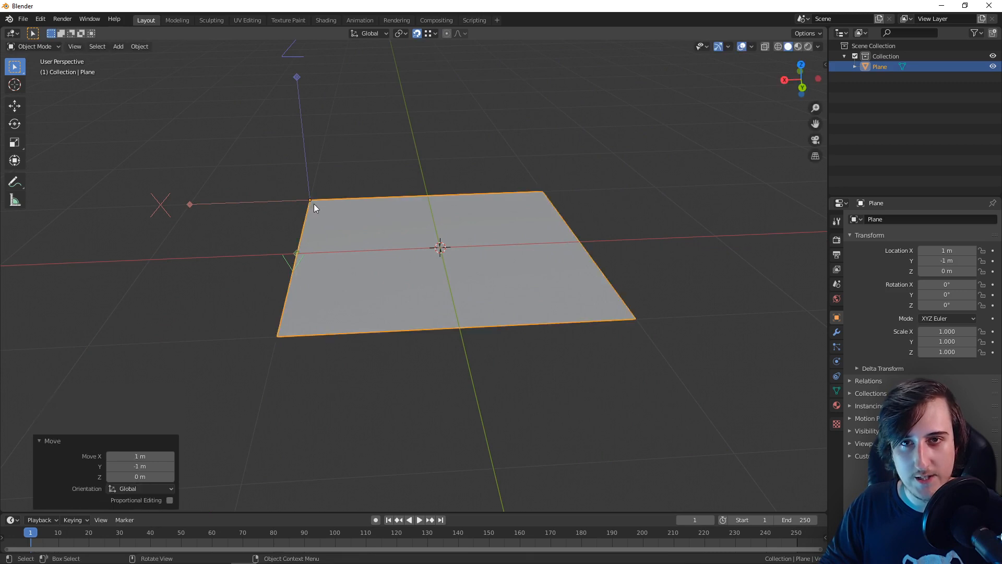
- Set the snap target to Vertex so the origin lands on the corner at X −1 m, Y 0 m
click(428, 33)
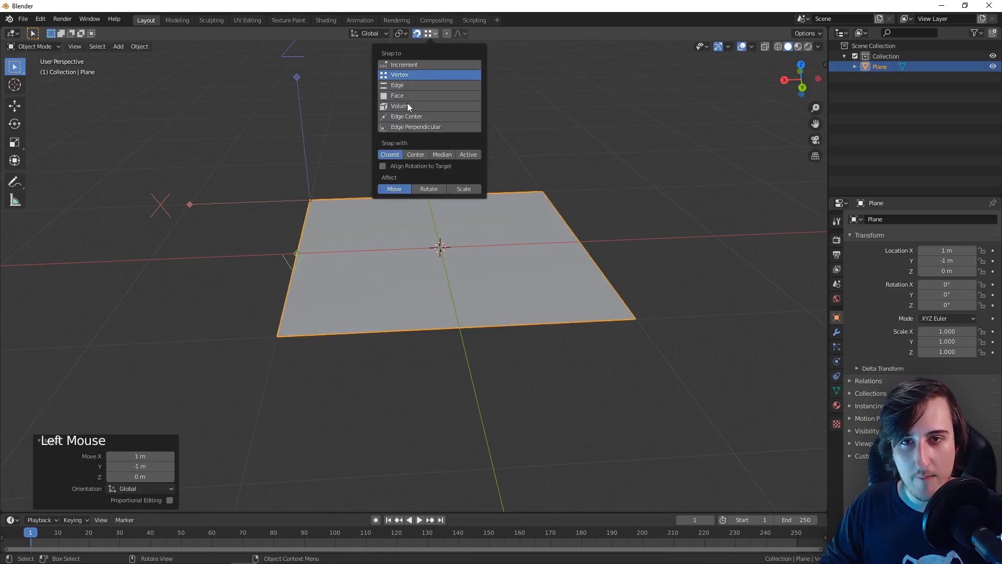
mouse_move(415, 111)
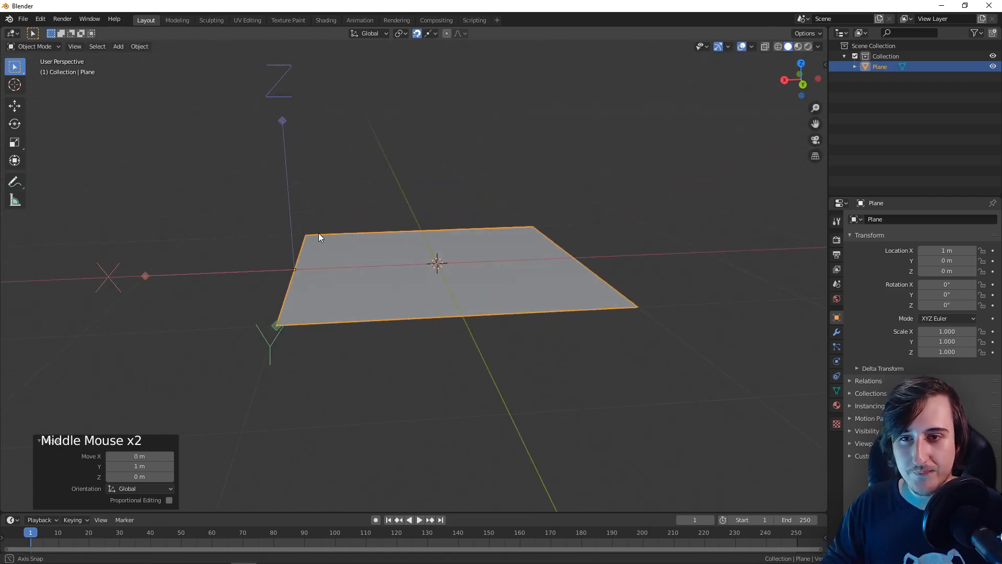
- Tick Affect Only Origins and snap the origin alone onto the corner at X −1 m, Y −1 m
click(804, 33)
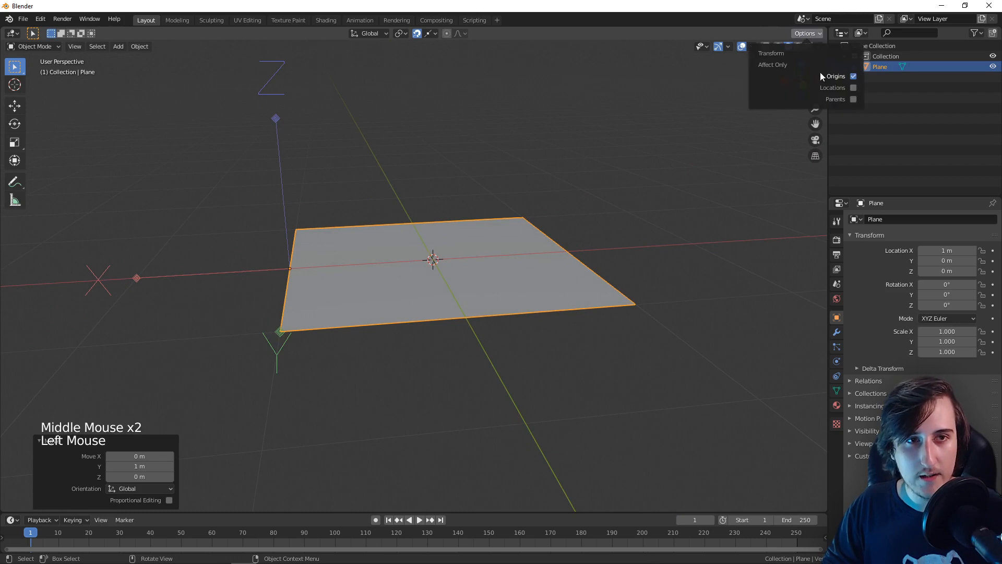
key(r)
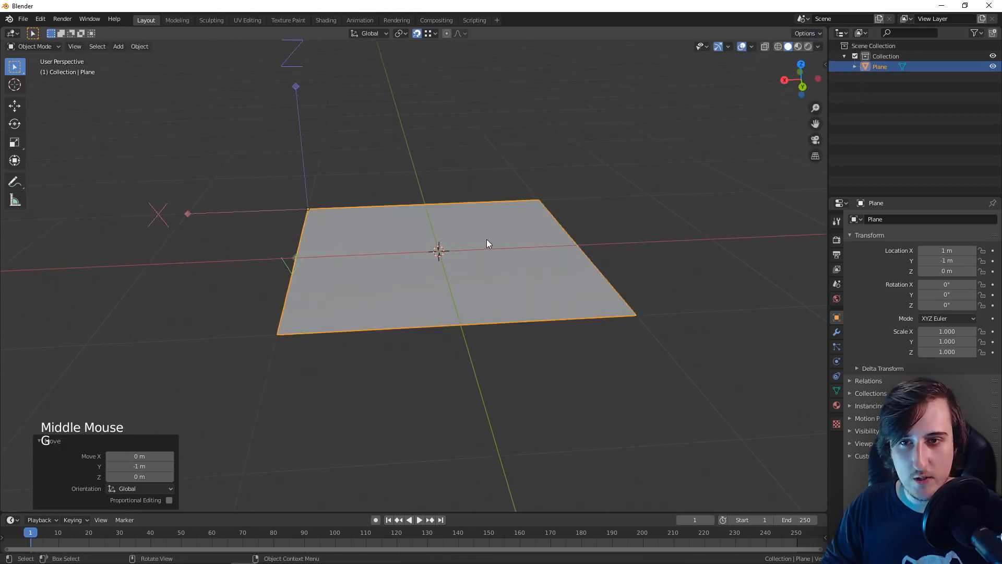
click(807, 33)
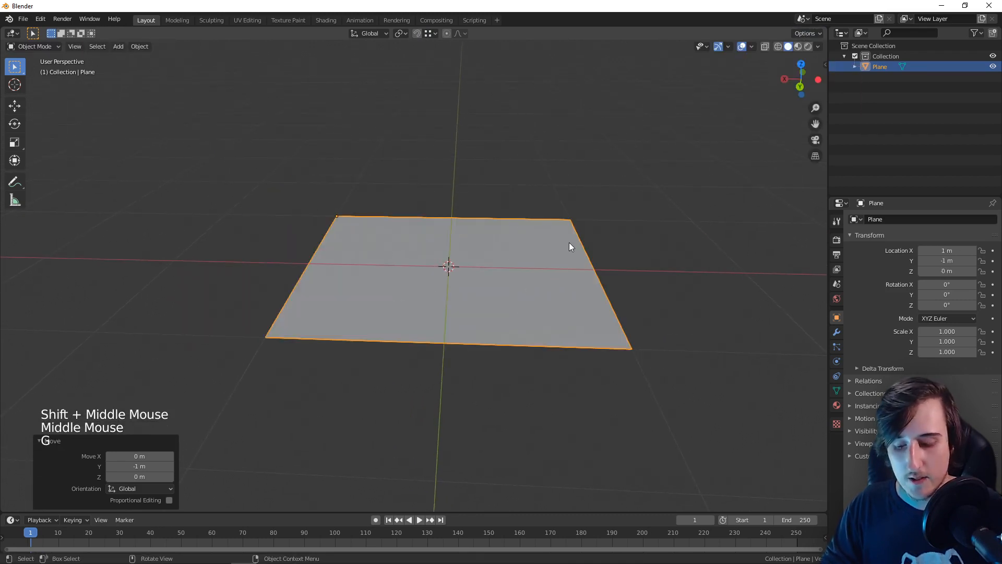
- Rotate the plane 90° on X into an upright wall, then duplicate it as Plane.001 beside itself
key(N)
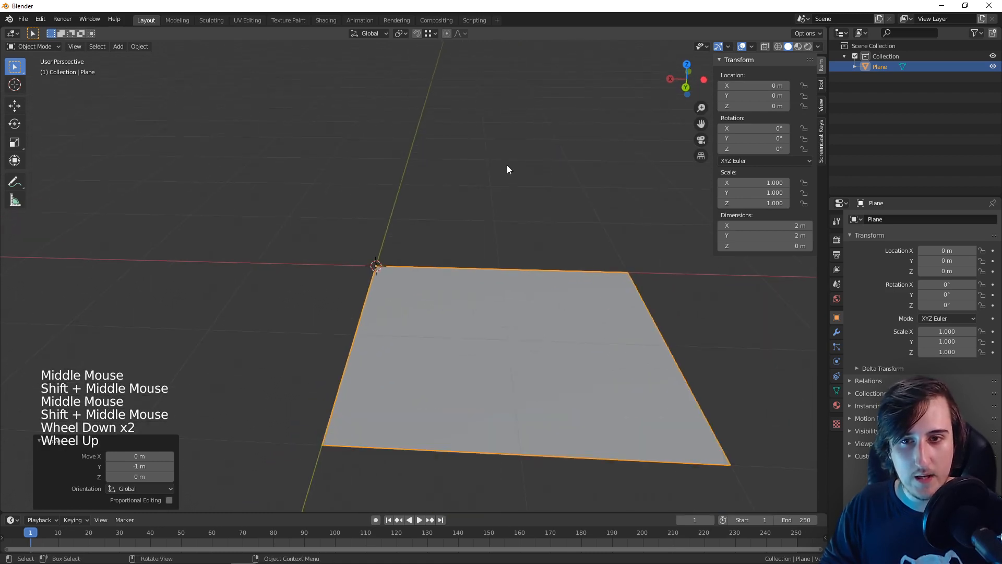
key(r)
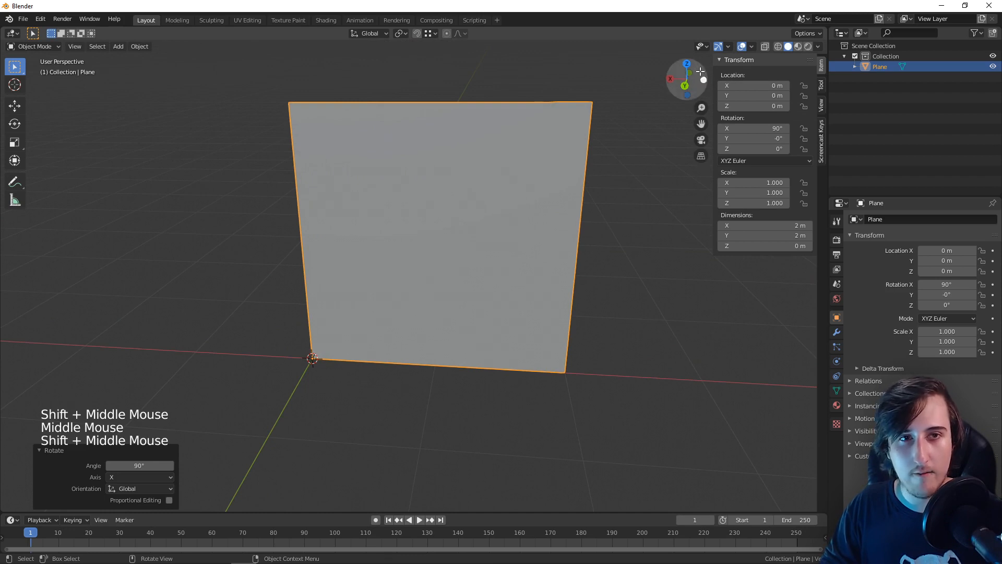
key(n)
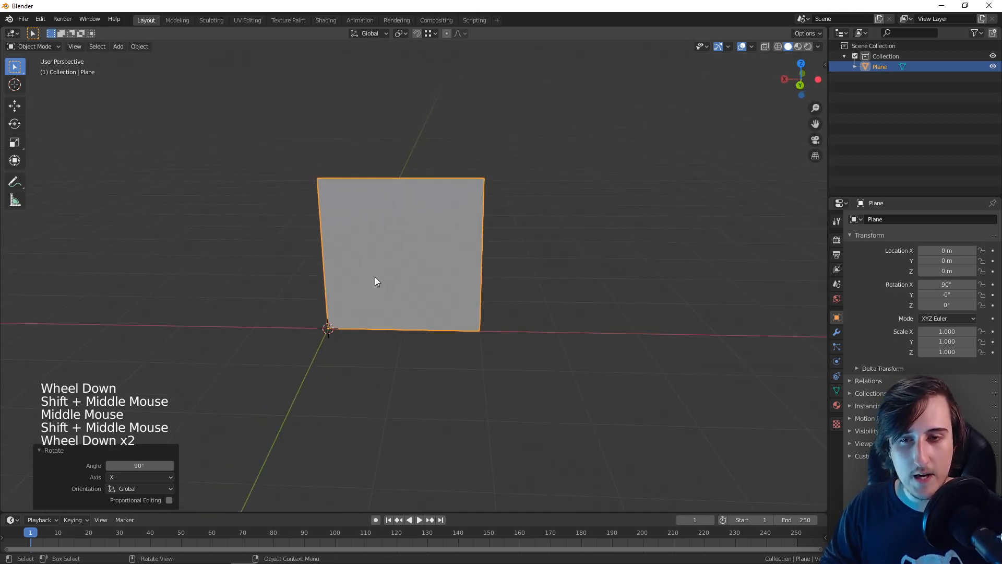
key(shift+d)
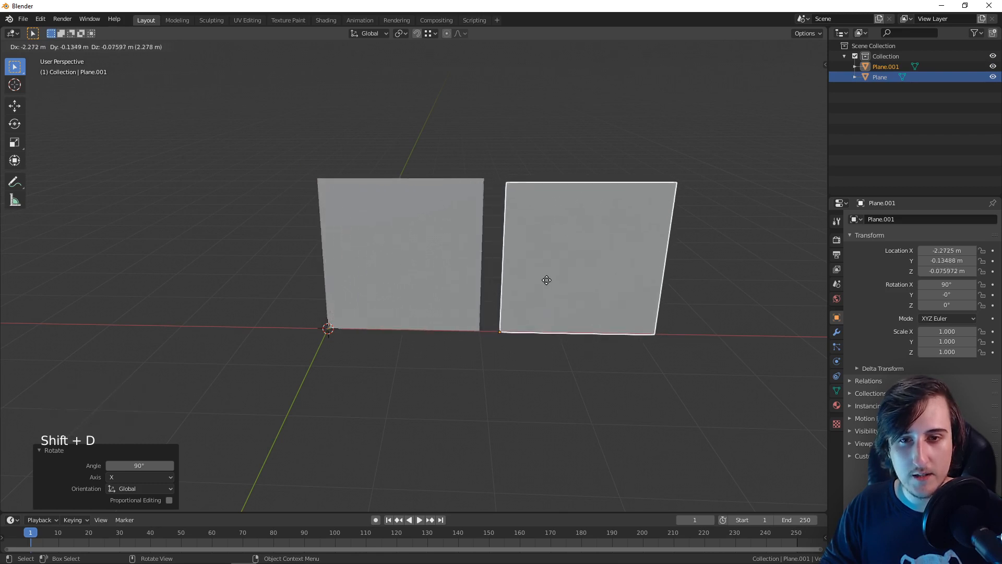